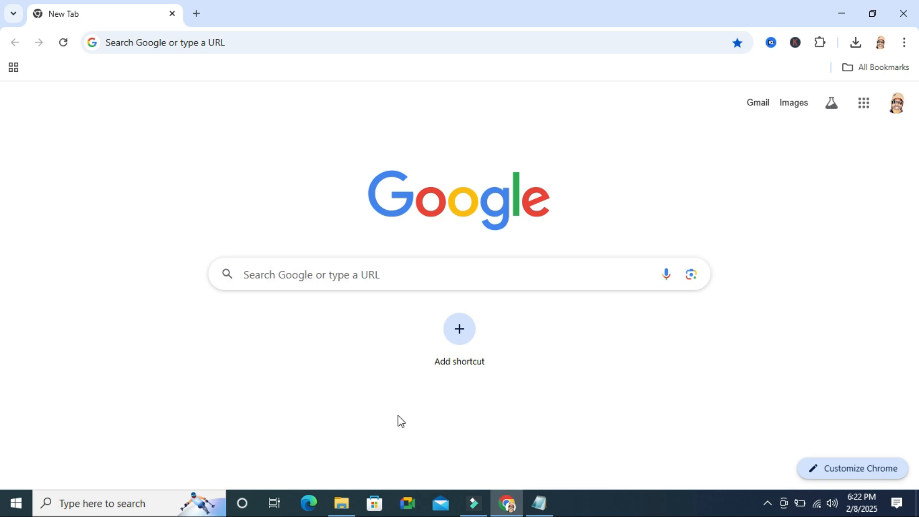
mouse_move(273, 170)
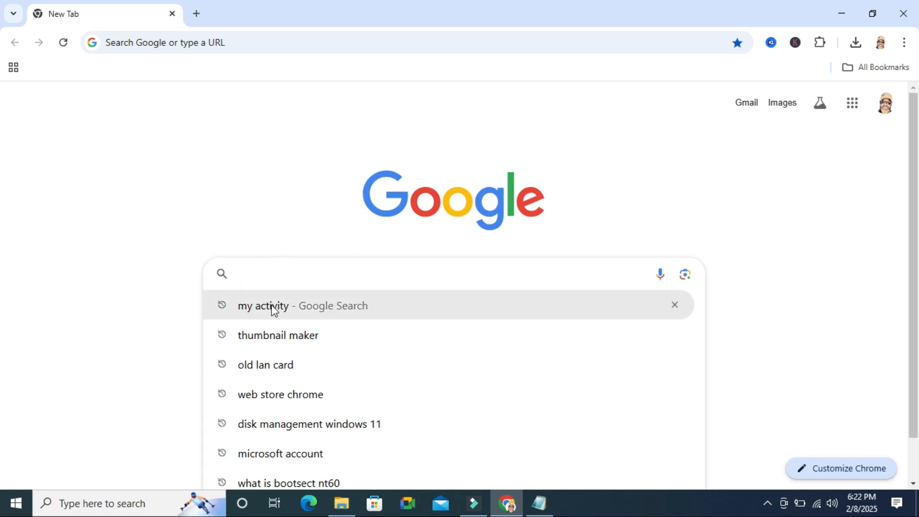
Step: Run the Google search for 'my activity' from the suggestion under the search box
click(272, 306)
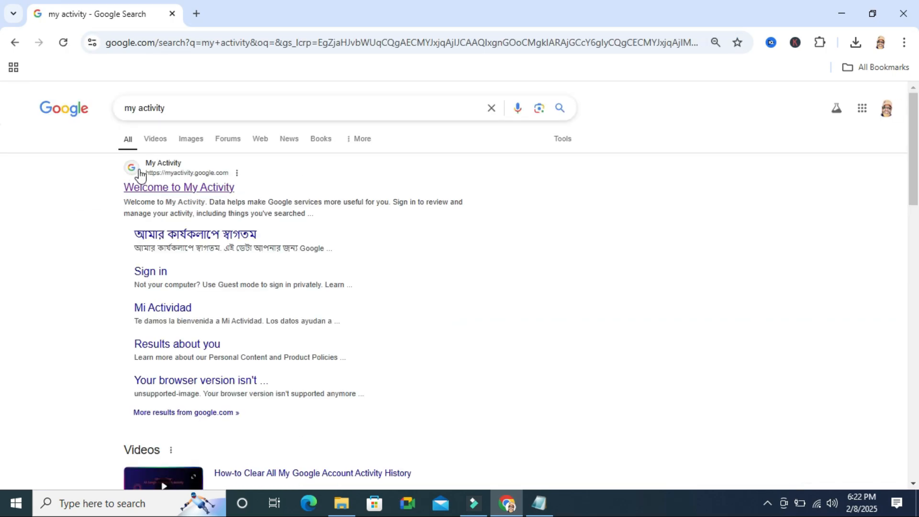
mouse_move(199, 199)
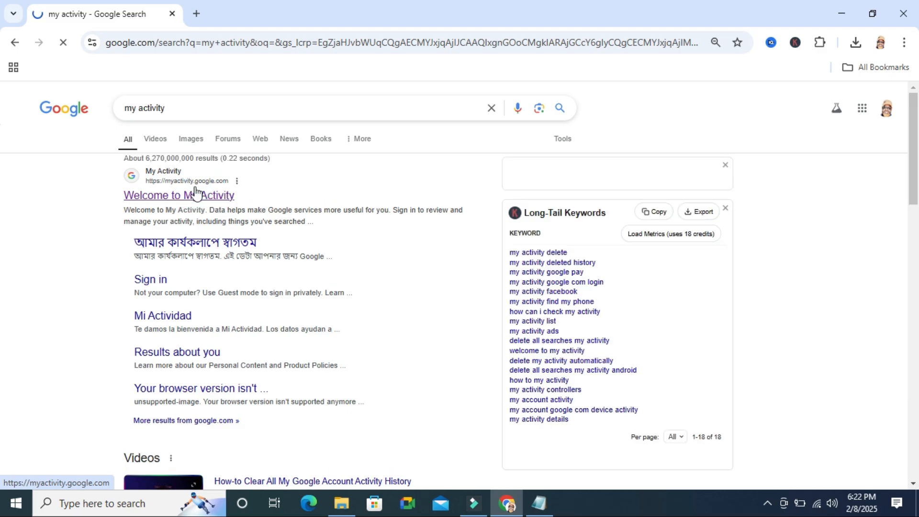
Step: Go to My Activity and review Web & App Activity settings down to 'See and delete activity'
click(179, 195)
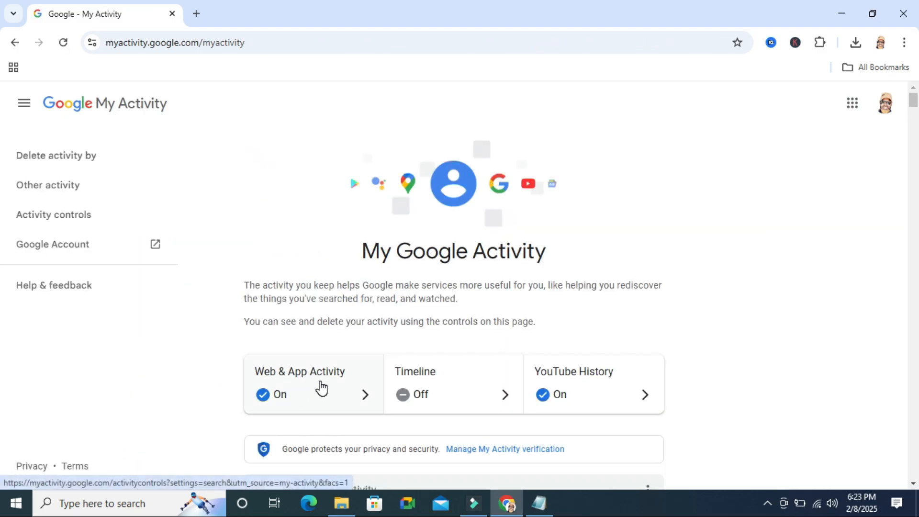
click(321, 388)
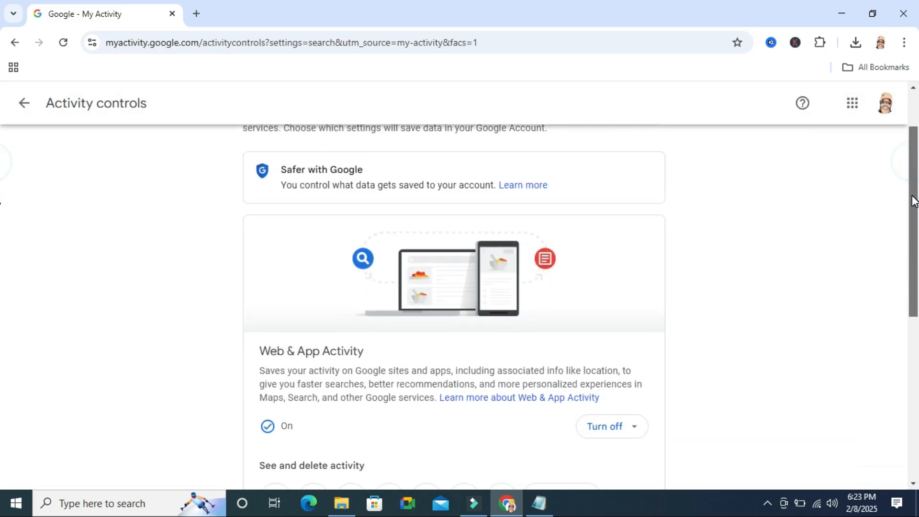
scroll(down, 3)
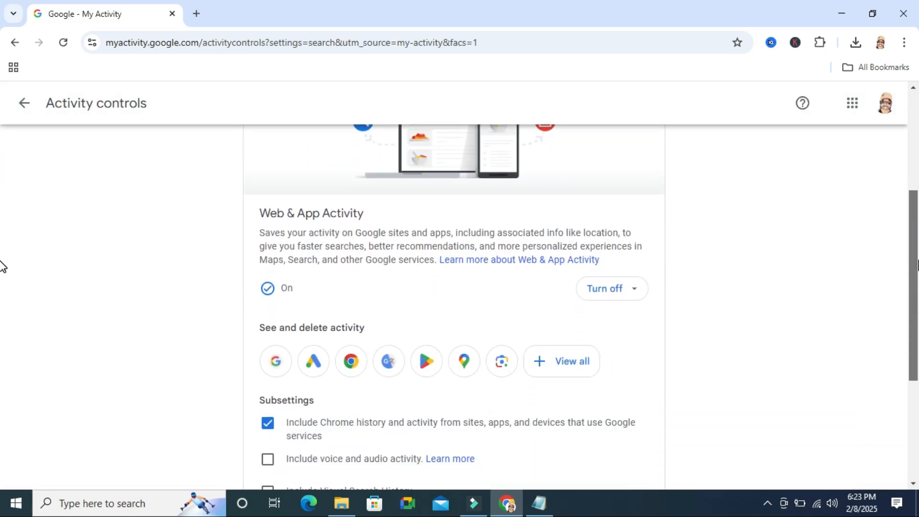
scroll(down, 3)
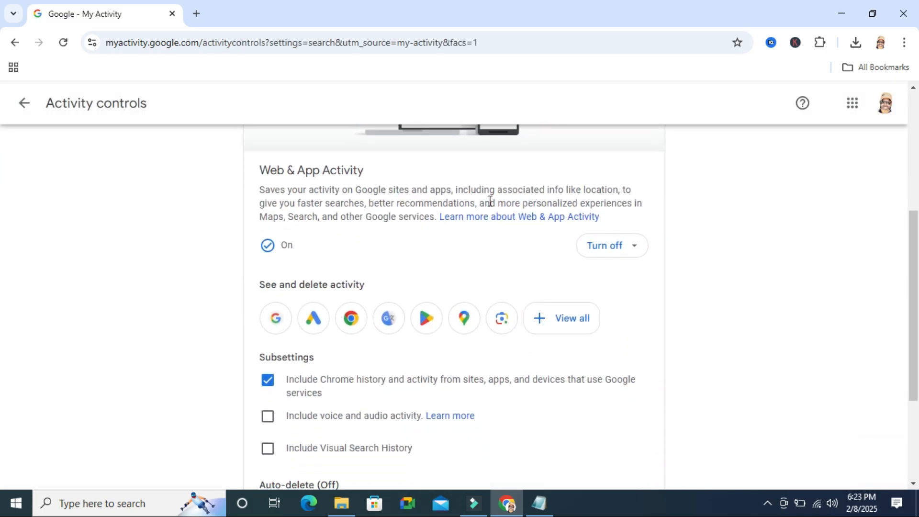
mouse_move(350, 320)
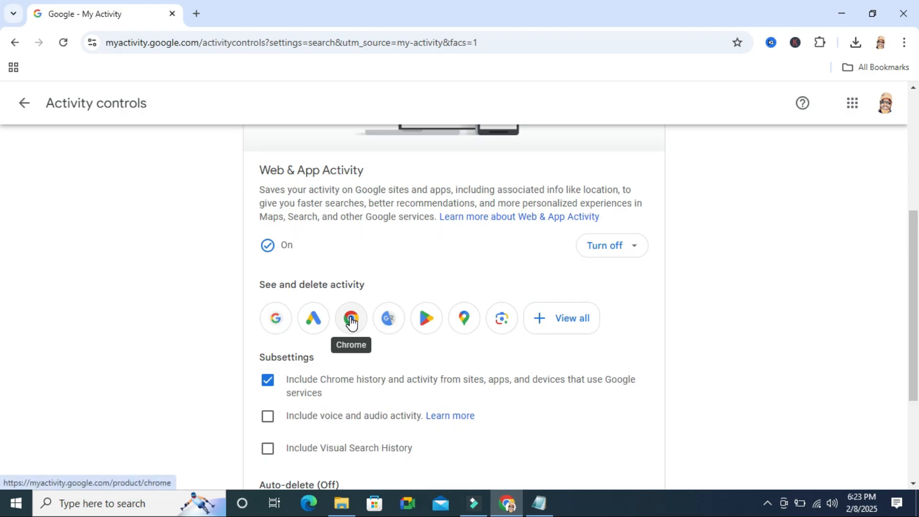
Step: View Chrome's activity history More page and highlight the 'Download your data' heading
click(350, 319)
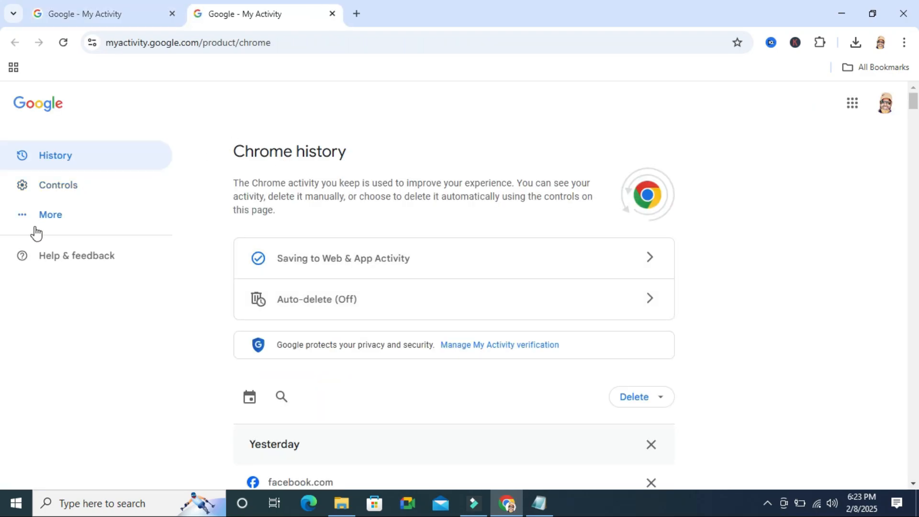
mouse_move(54, 223)
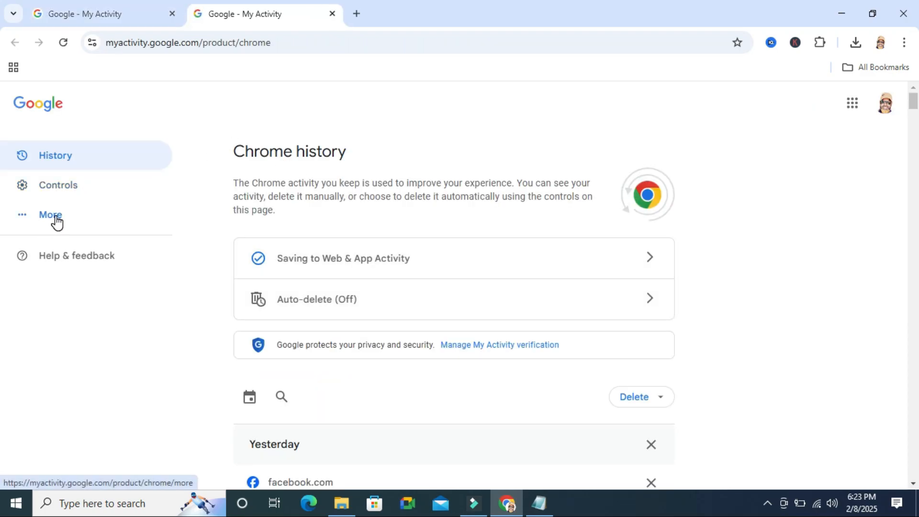
click(50, 214)
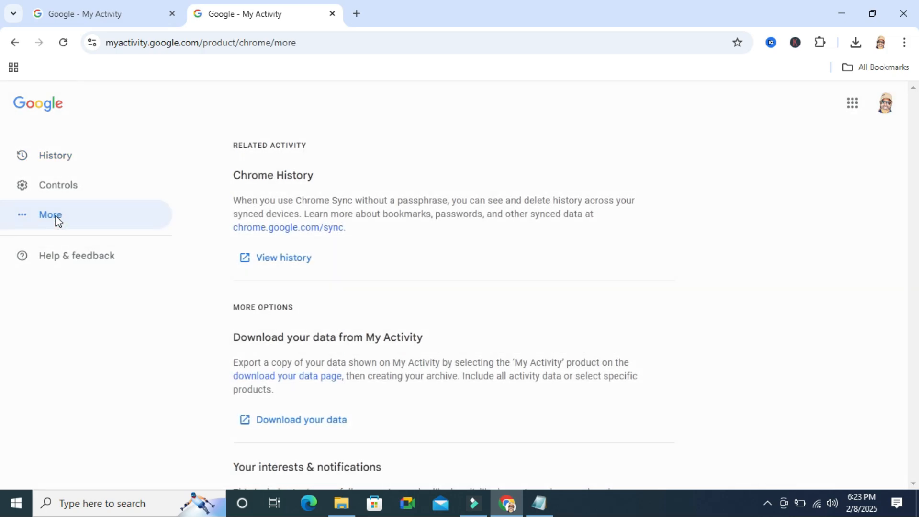
mouse_move(257, 337)
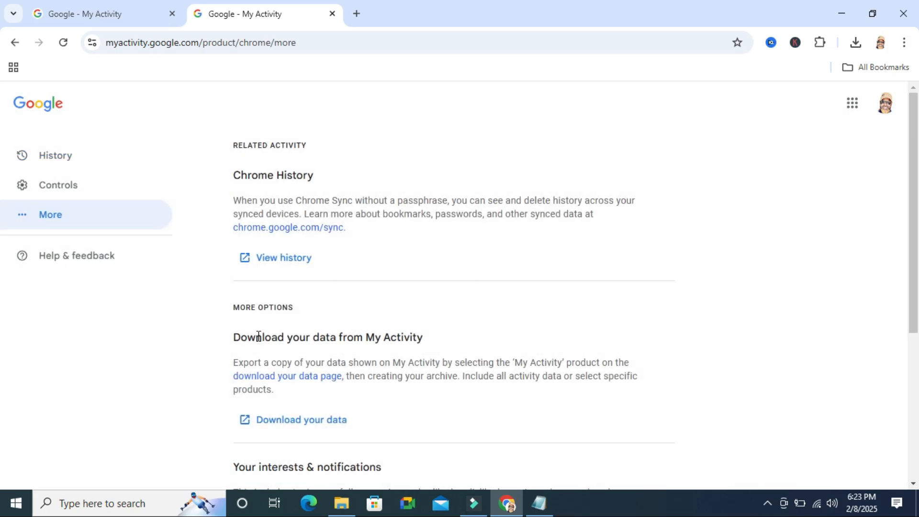
drag(255, 337, 362, 337)
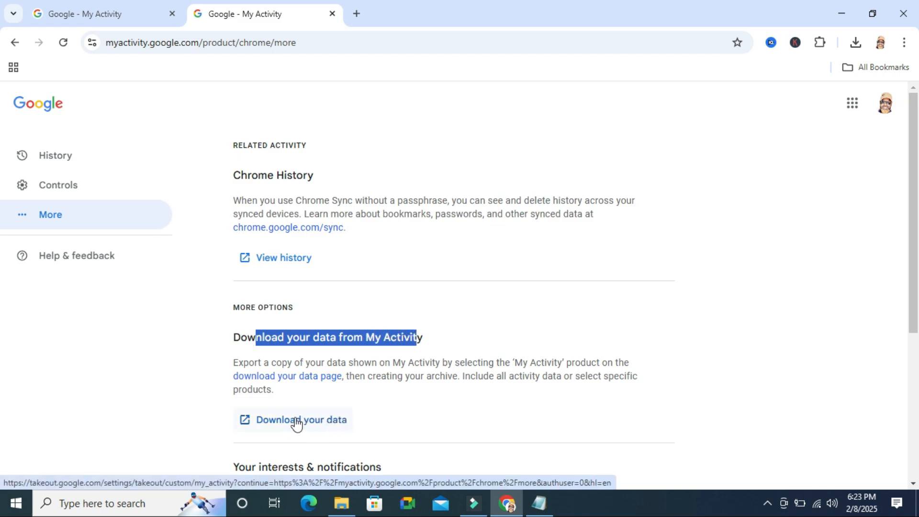
Step: Download the latest 5.8 MB My Activity export from Takeout and confirm the zip finished
click(301, 420)
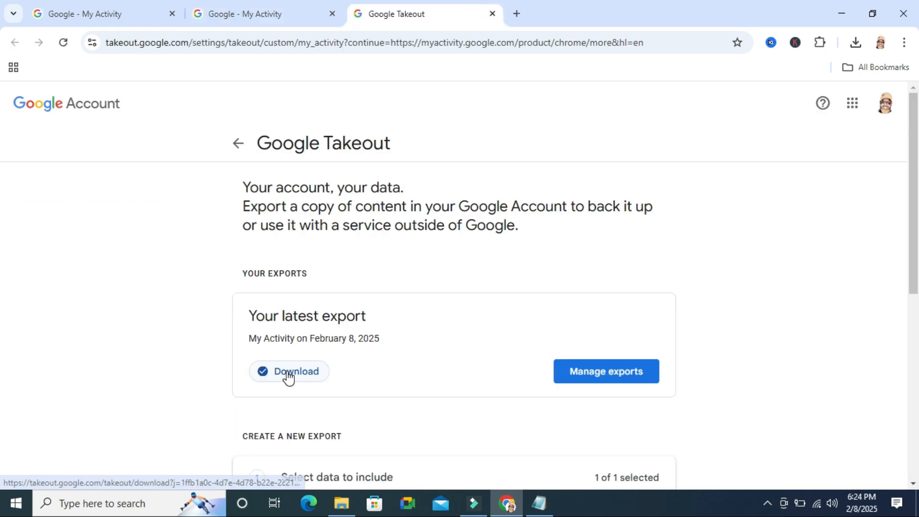
click(606, 372)
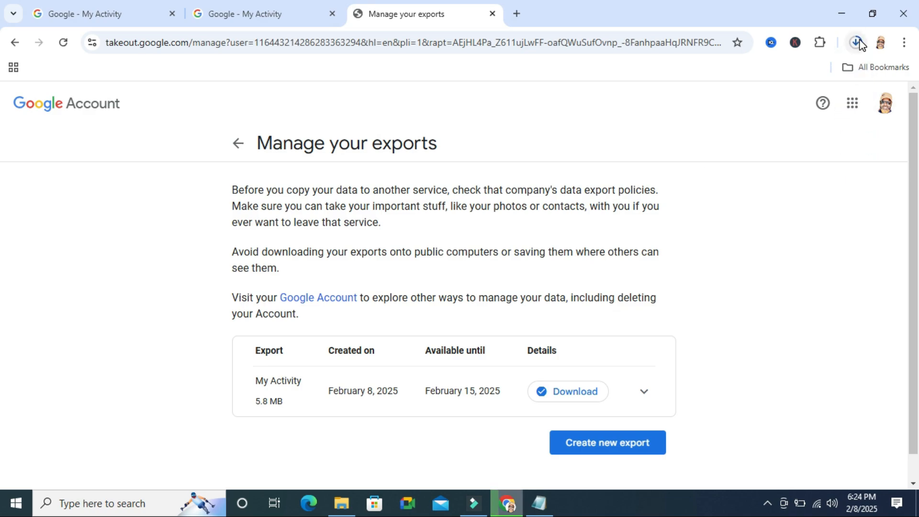
click(856, 43)
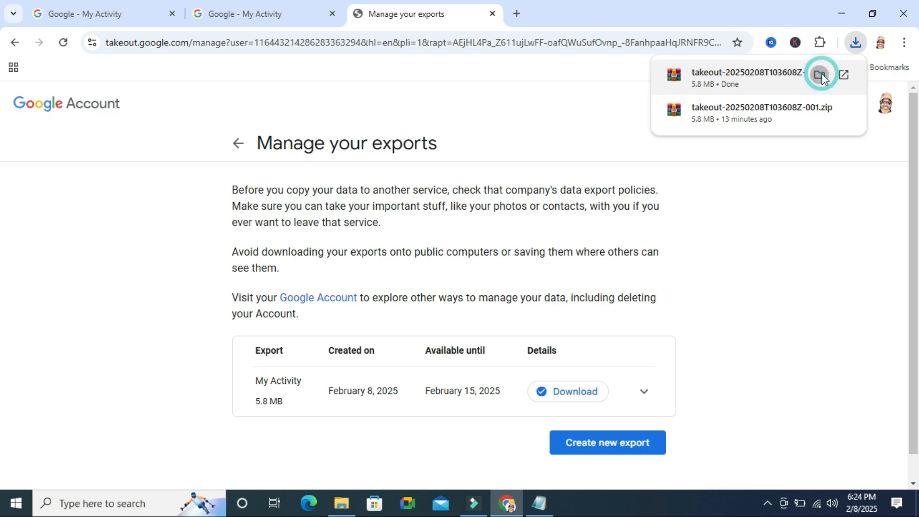
Step: Show the takeout zip in Downloads and extract it into takeout-20250208T103608Z-001
click(827, 74)
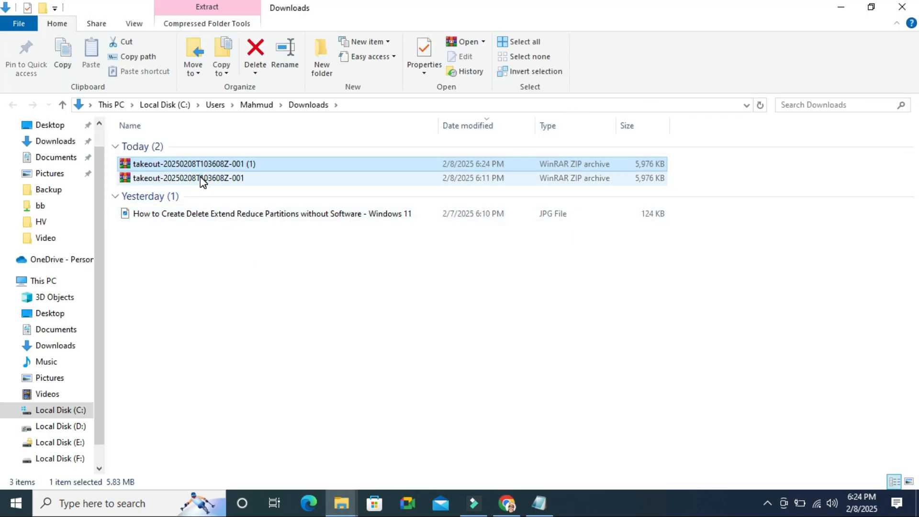
click(188, 178)
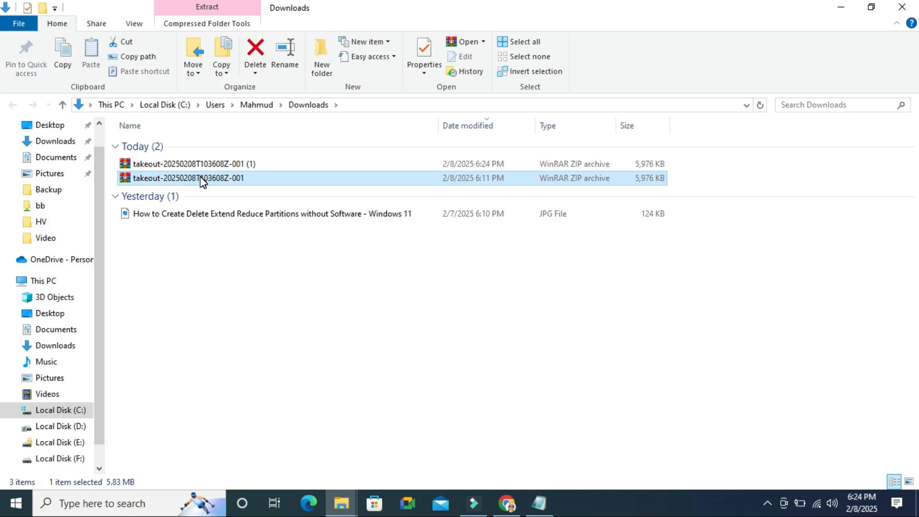
right_click(200, 178)
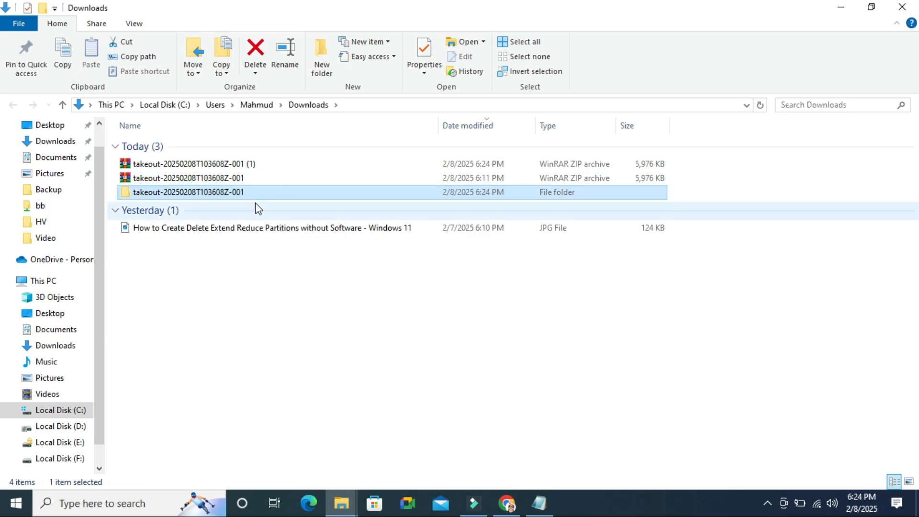
mouse_move(247, 195)
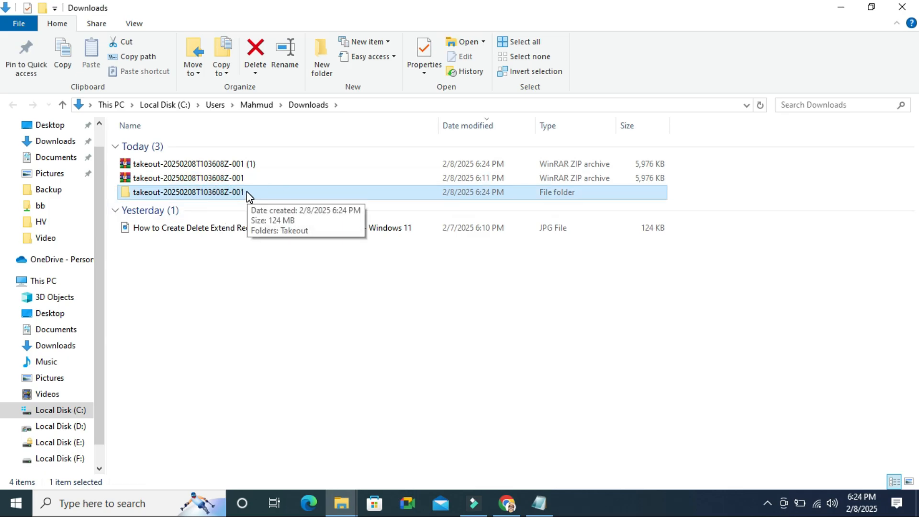
Step: Navigate into the extracted takeout folder > Takeout > My Activity > Gmail
double_click(178, 192)
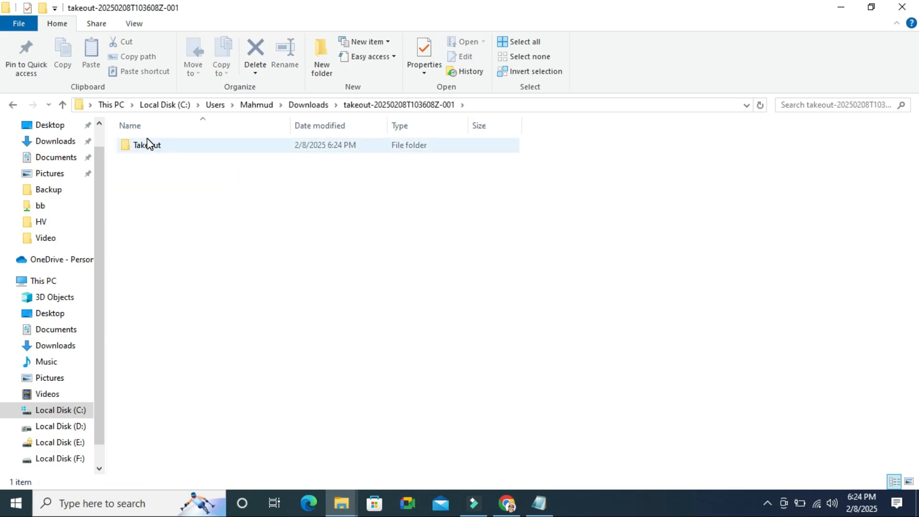
double_click(145, 145)
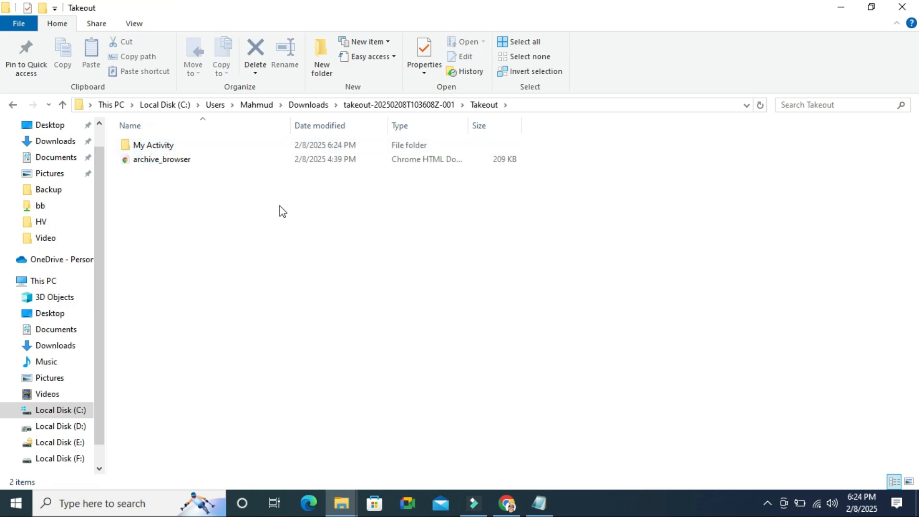
mouse_move(182, 161)
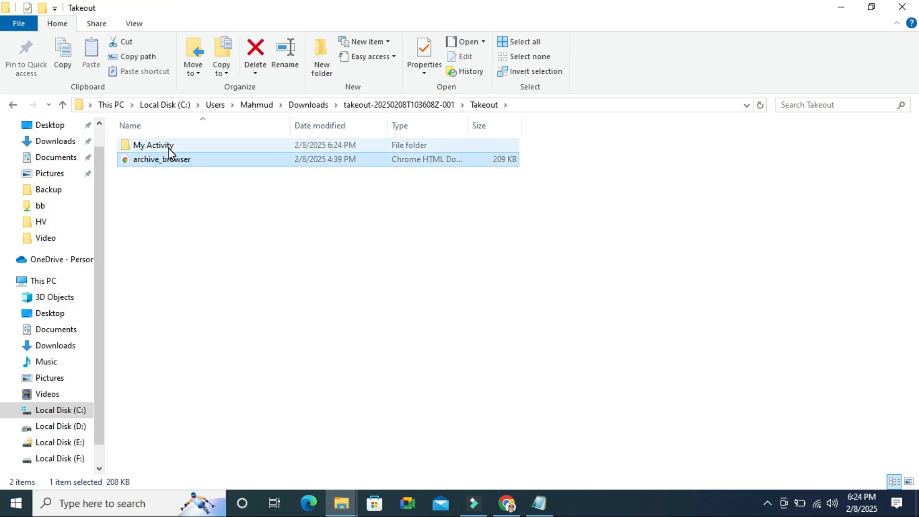
double_click(153, 145)
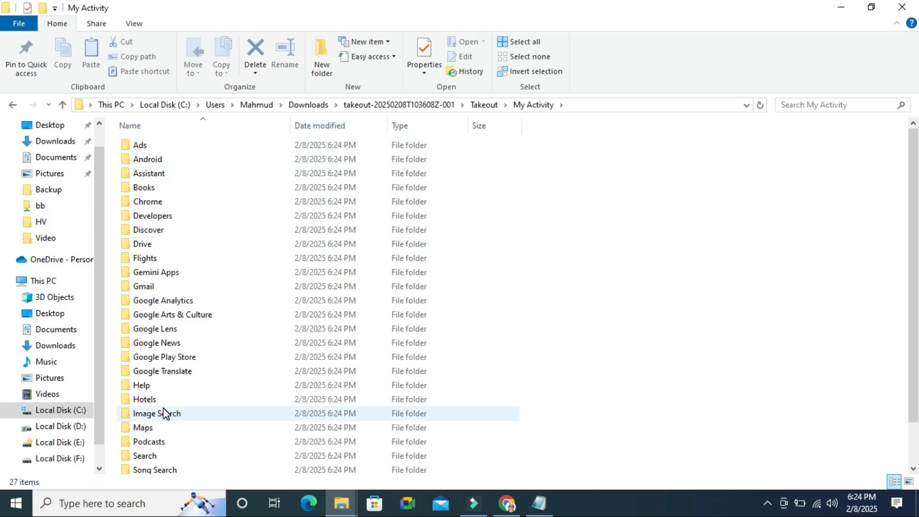
scroll(down, 3)
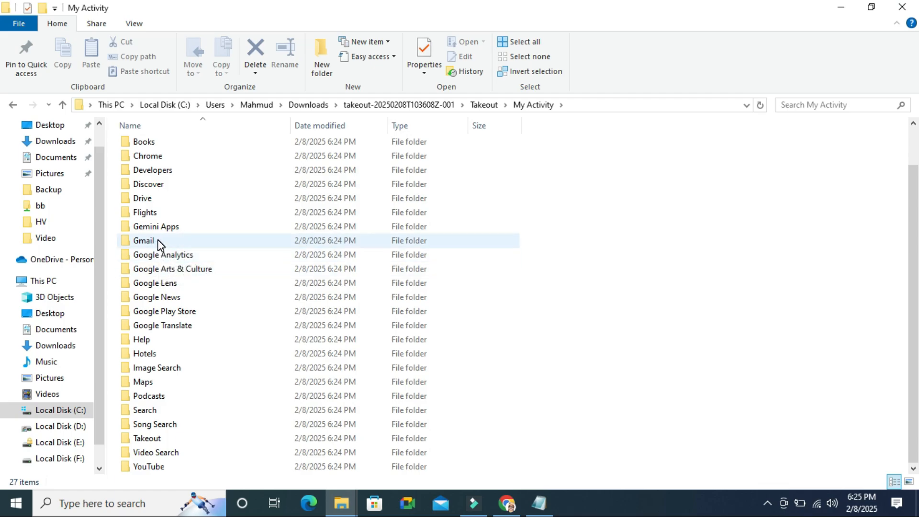
double_click(144, 241)
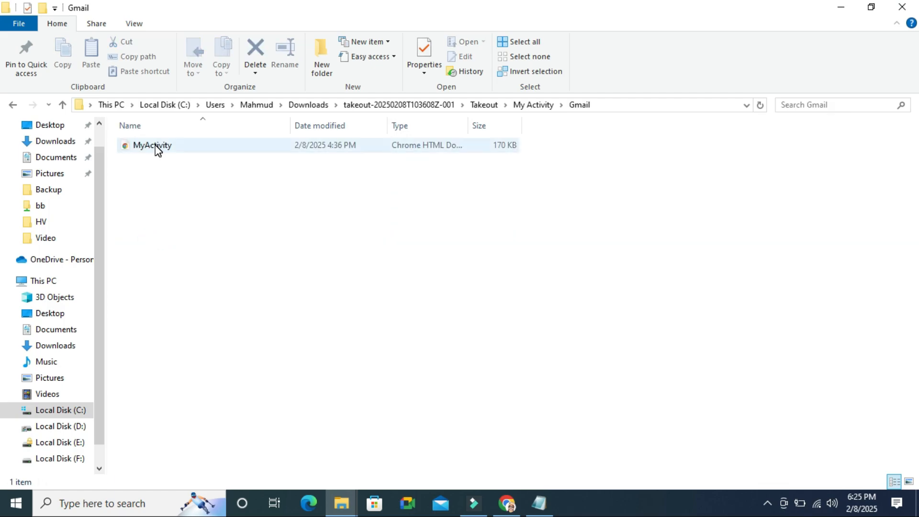
Step: Open the Gmail MyActivity file with Google Chrome via Open with
right_click(154, 146)
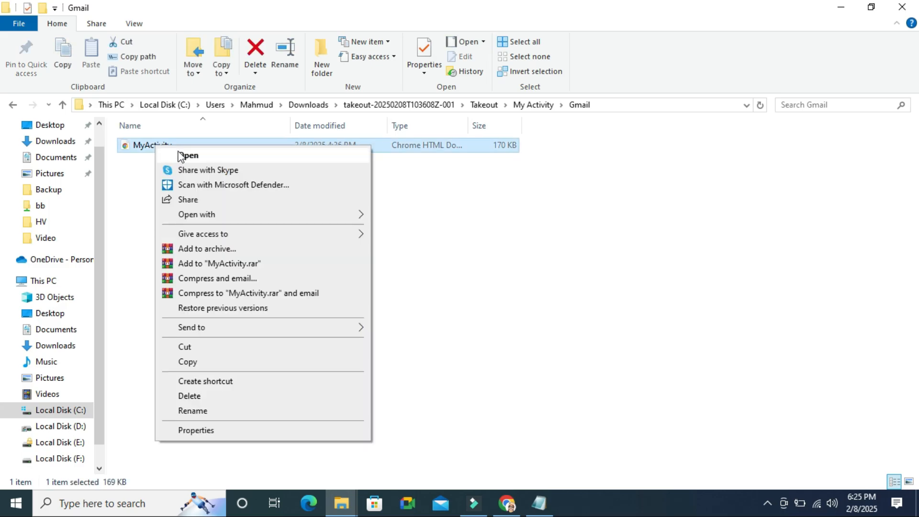
click(196, 215)
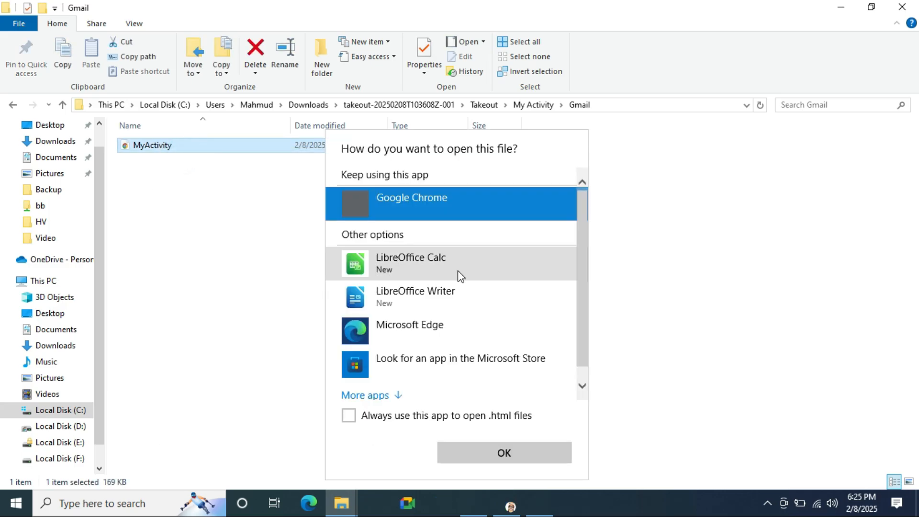
click(503, 453)
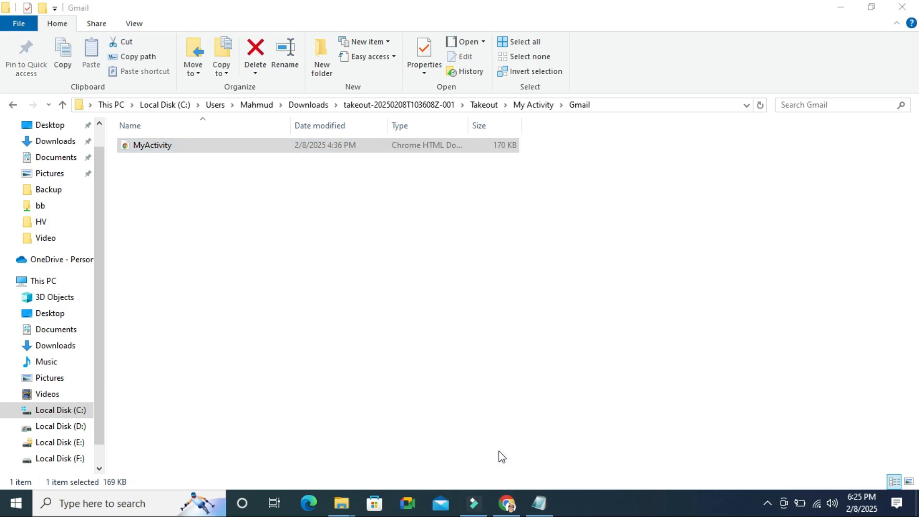
Step: Scroll through the Gmail MyActivity.html entries back to June 2023
double_click(151, 146)
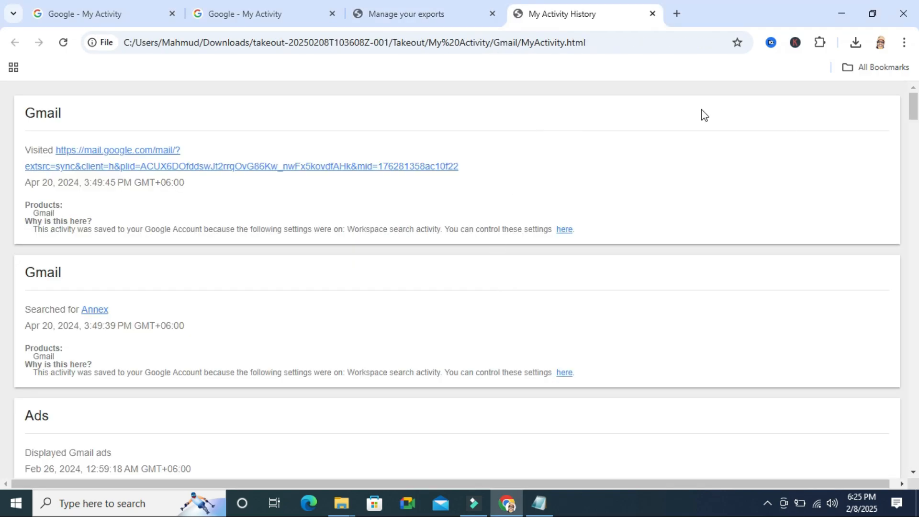
scroll(down, 3)
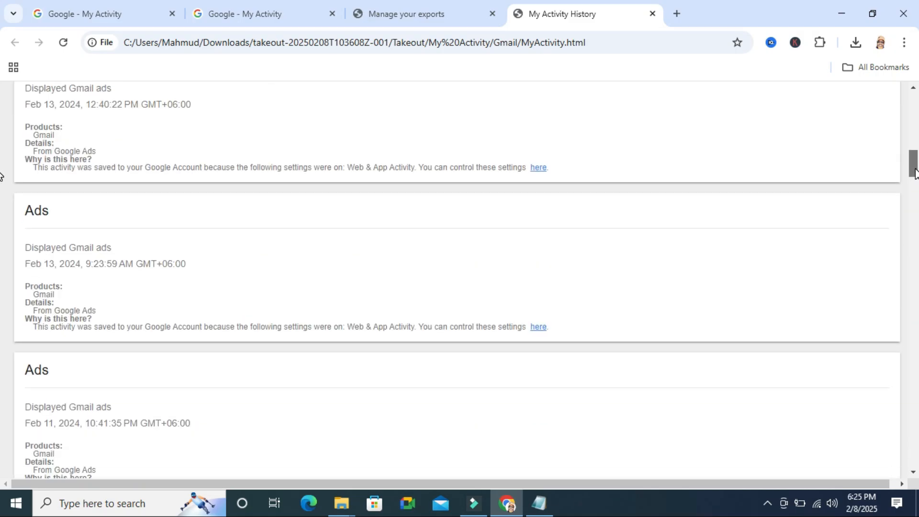
scroll(down, 3)
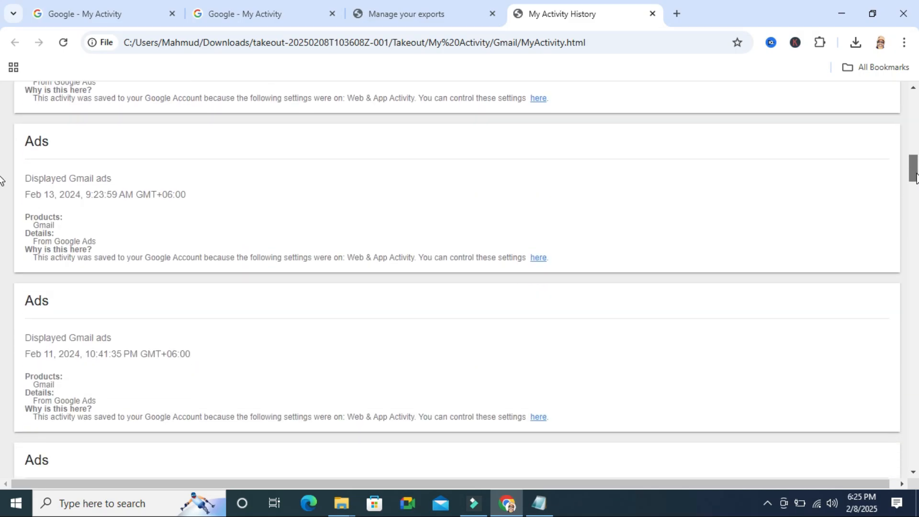
scroll(down, 3)
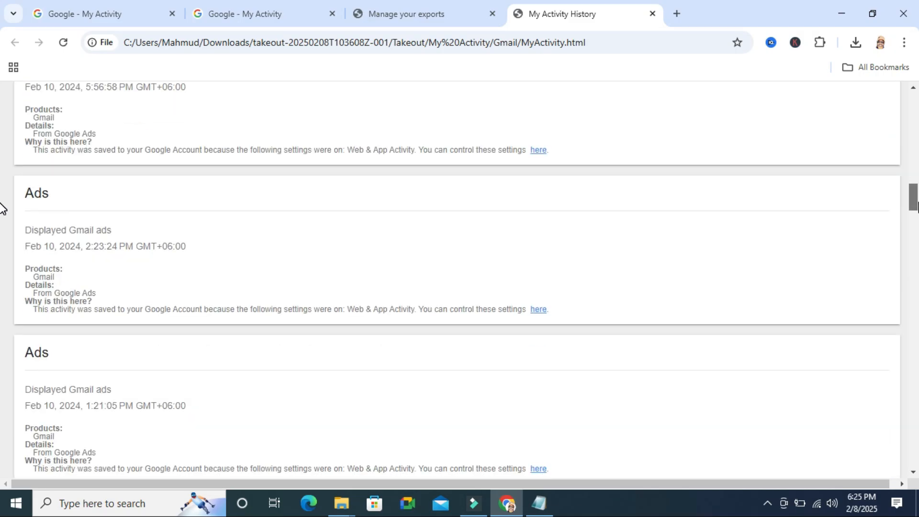
scroll(down, 3)
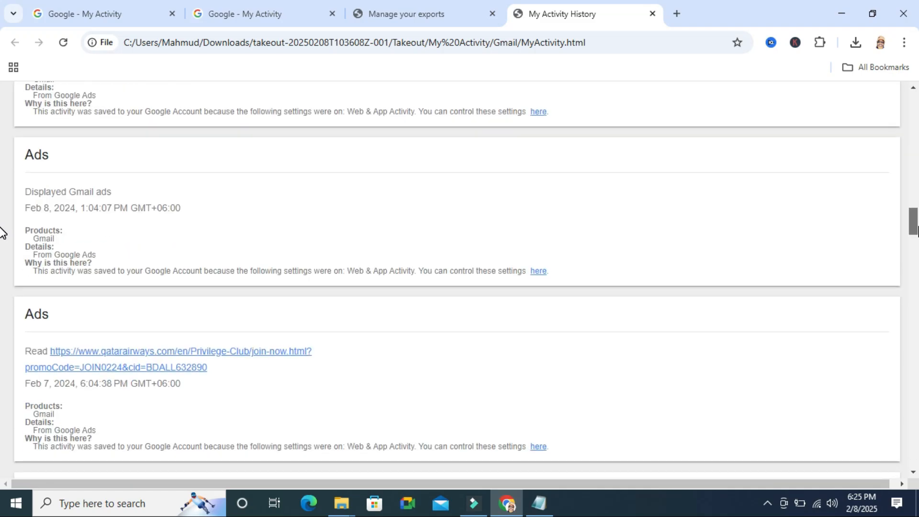
scroll(down, 3)
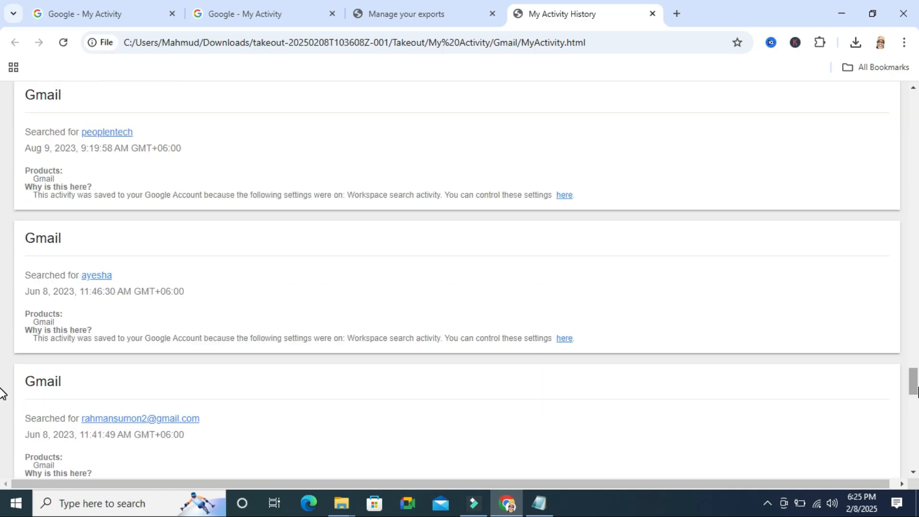
scroll(down, 3)
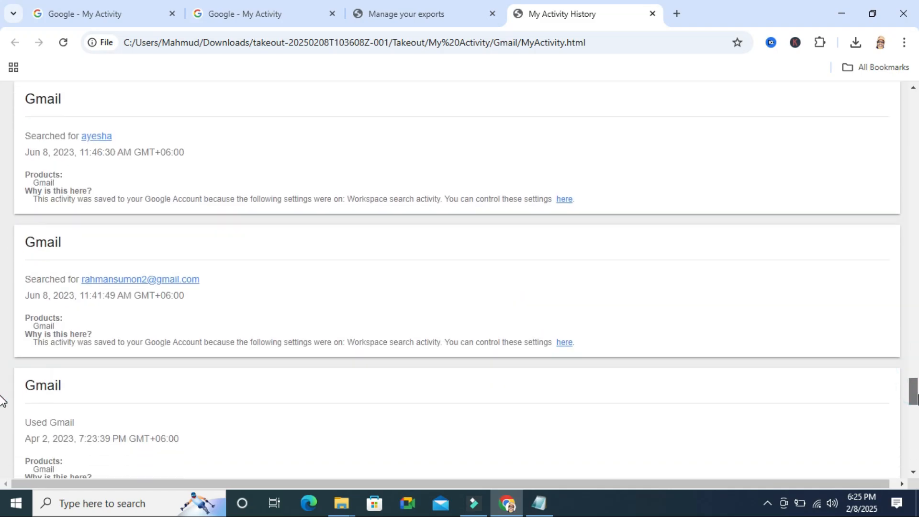